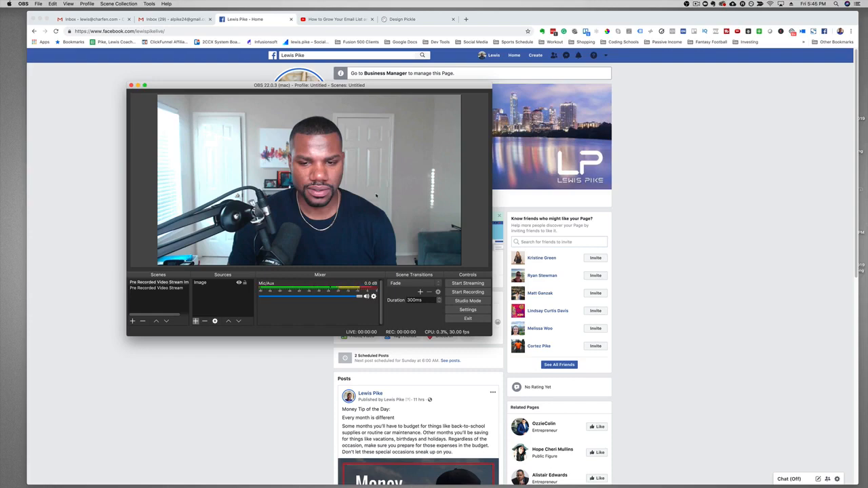
mouse_move(688, 167)
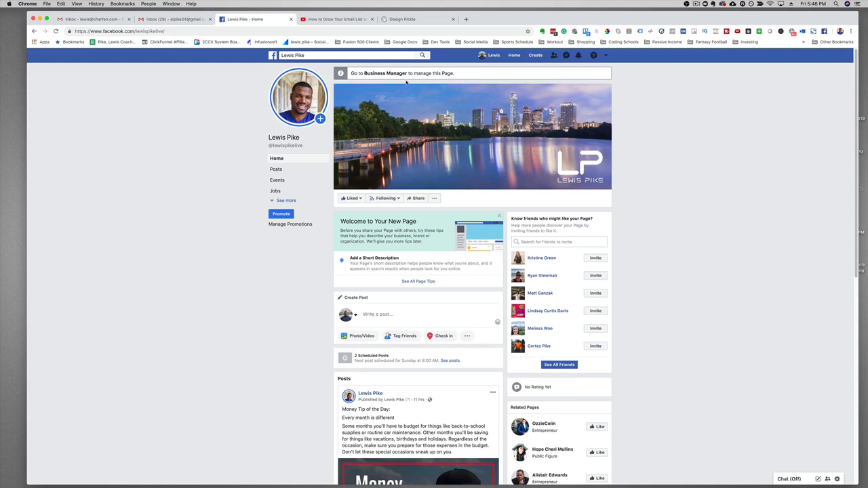
mouse_move(385, 73)
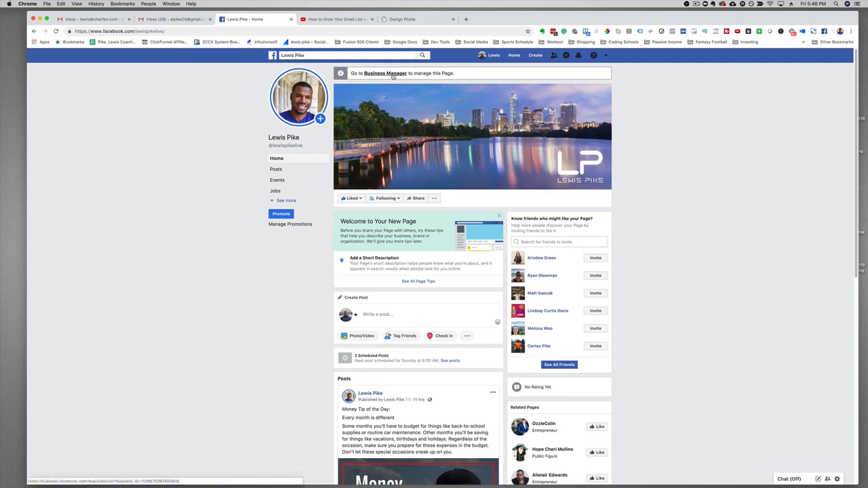
Step: Load the page in Business Manager and scroll down to its Create Post box
click(385, 74)
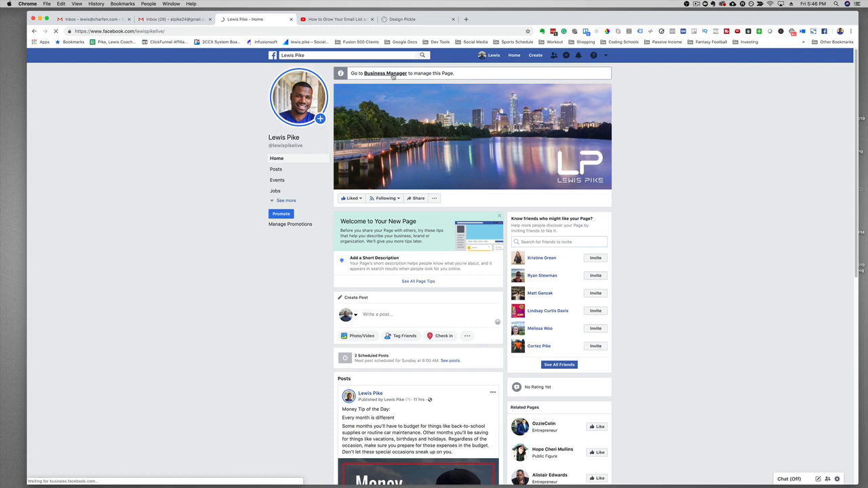
click(384, 73)
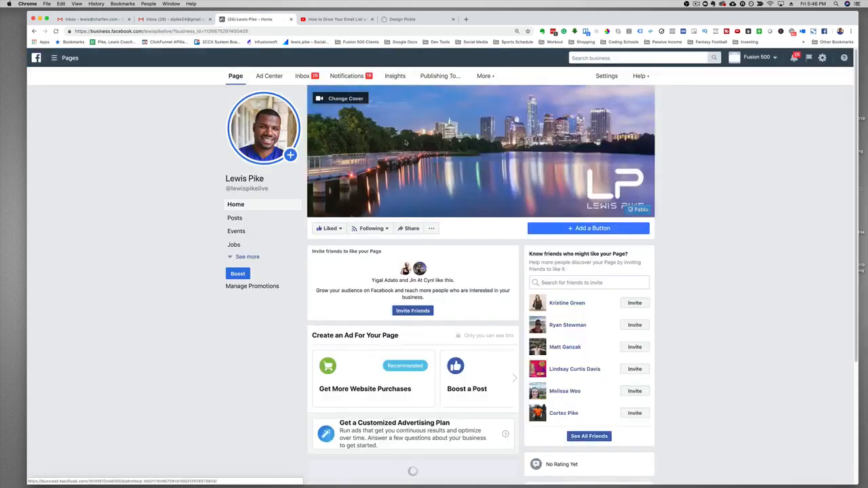
scroll(down, 3)
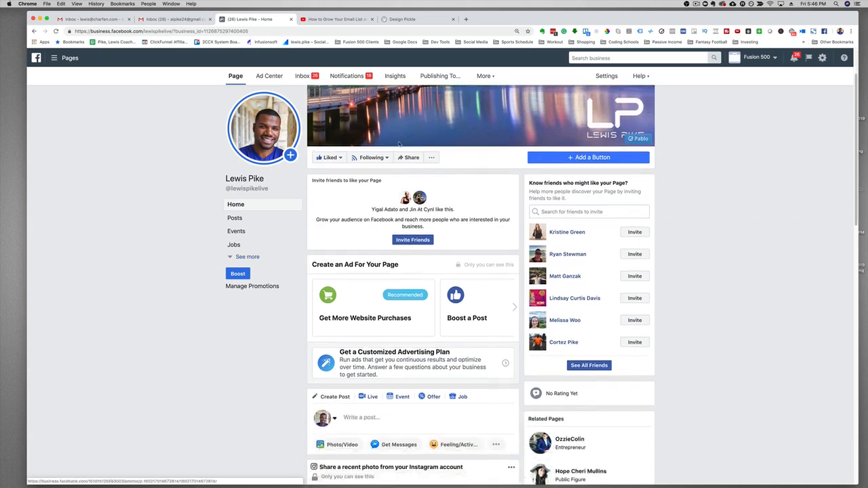
scroll(down, 3)
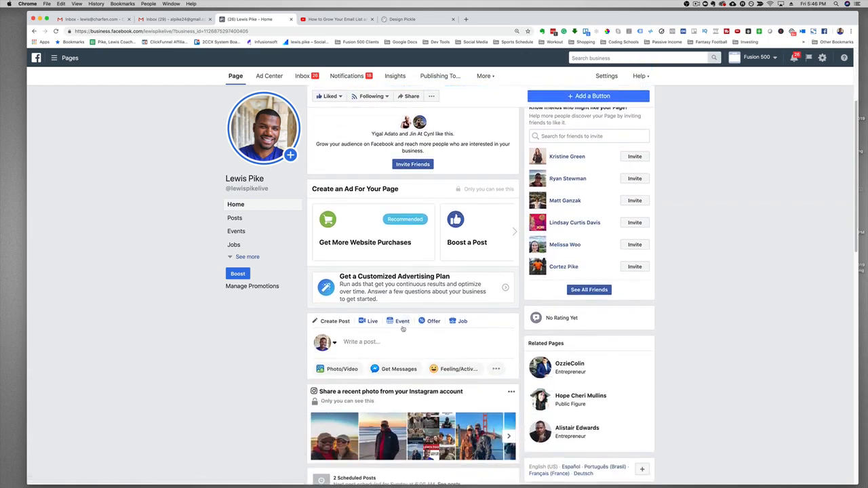
scroll(down, 3)
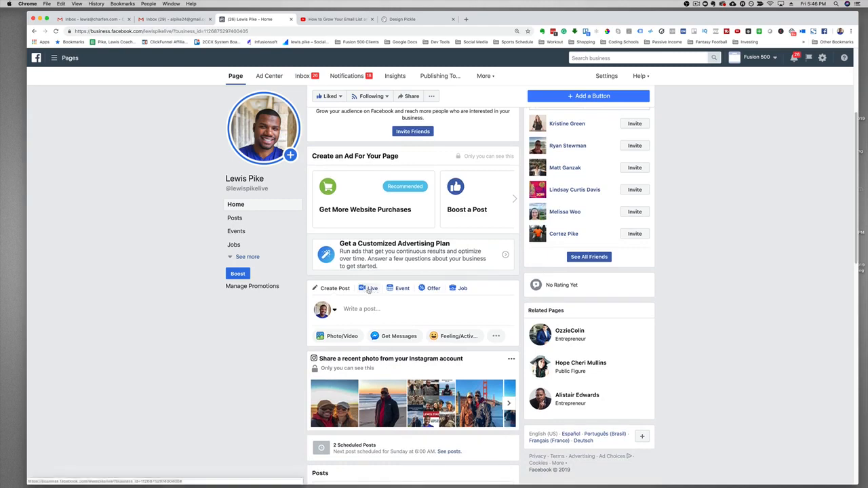
Step: Start a Live broadcast in Connect mode to reveal the server URL and stream key
click(371, 287)
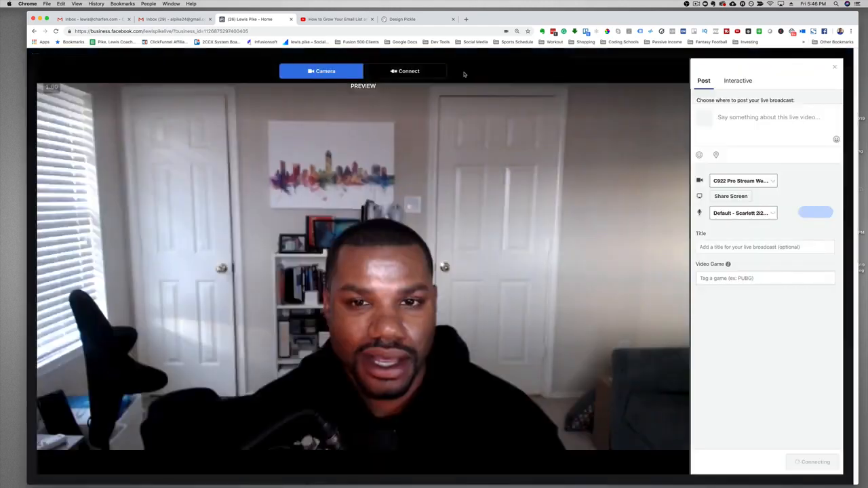
click(405, 71)
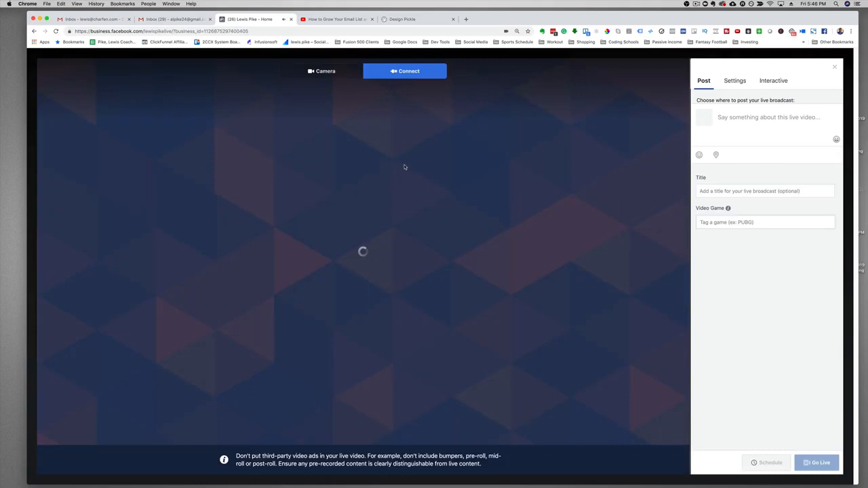
click(405, 71)
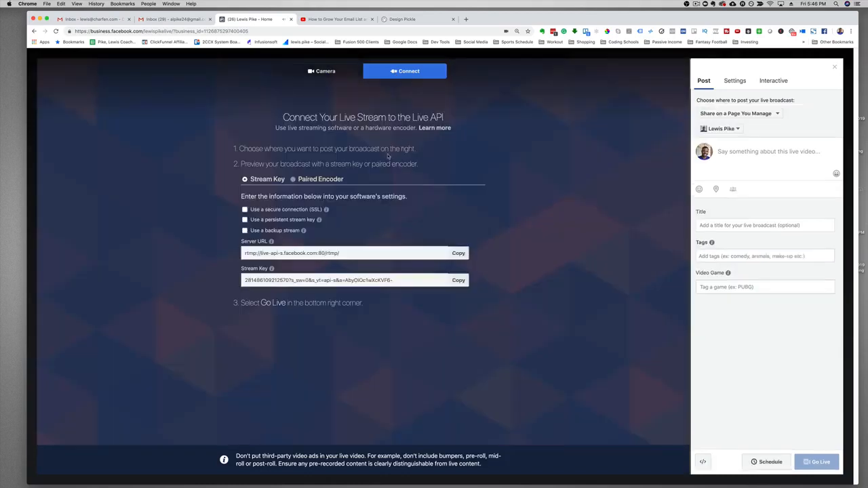
mouse_move(296, 194)
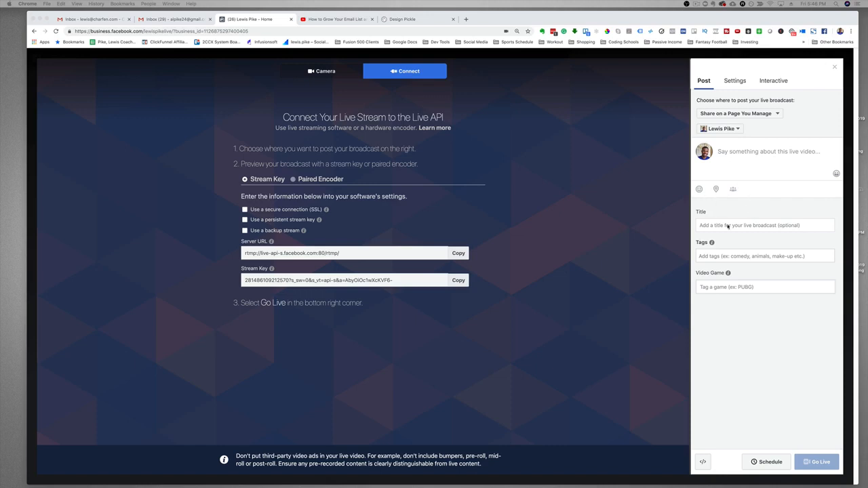
Step: Title the broadcast 'Grow Your Email List and Facebook Group as a Beginner' and add its description
click(765, 225)
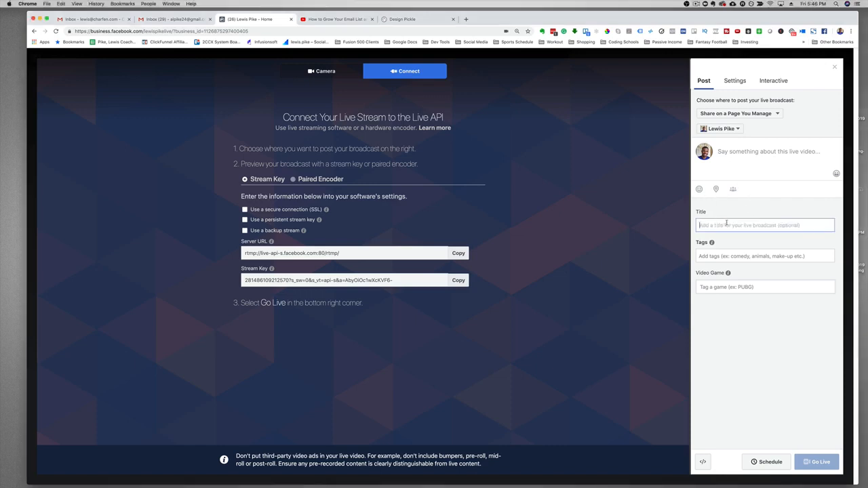
text(Grow Your Email List and Facebook Group as a Beginner)
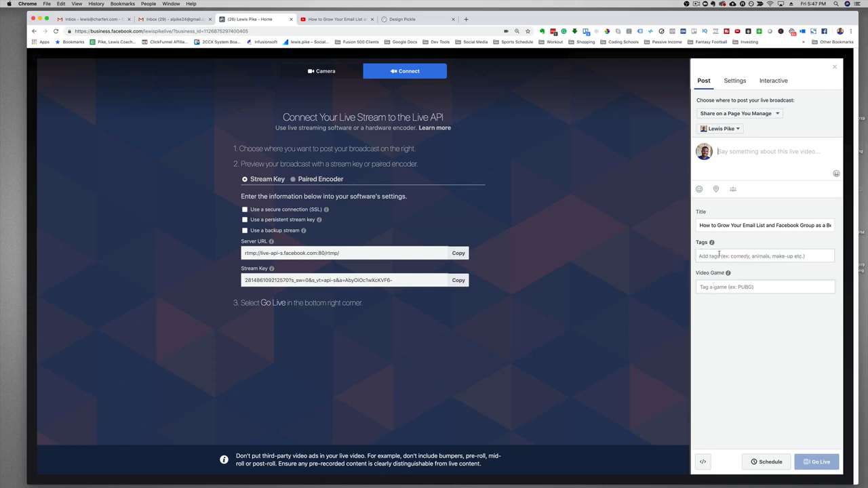
text(How to Grow Your Email List and Facebook Group as a Beginner)
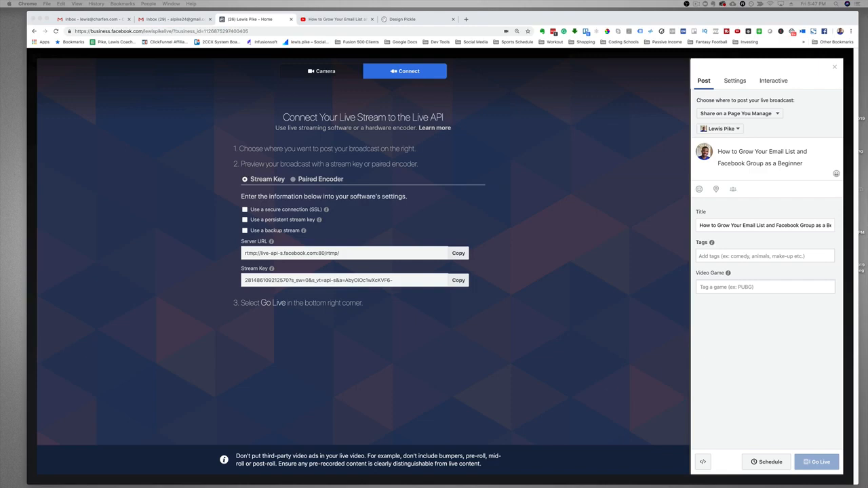
mouse_move(723, 176)
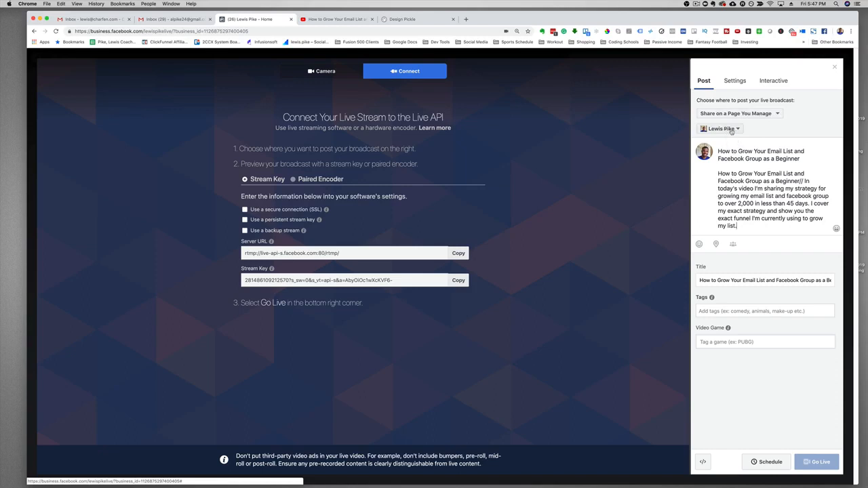
click(721, 128)
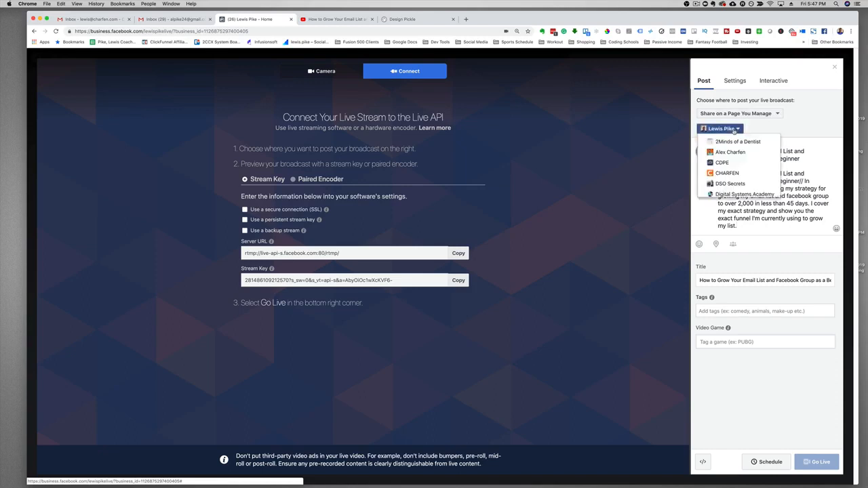
click(721, 128)
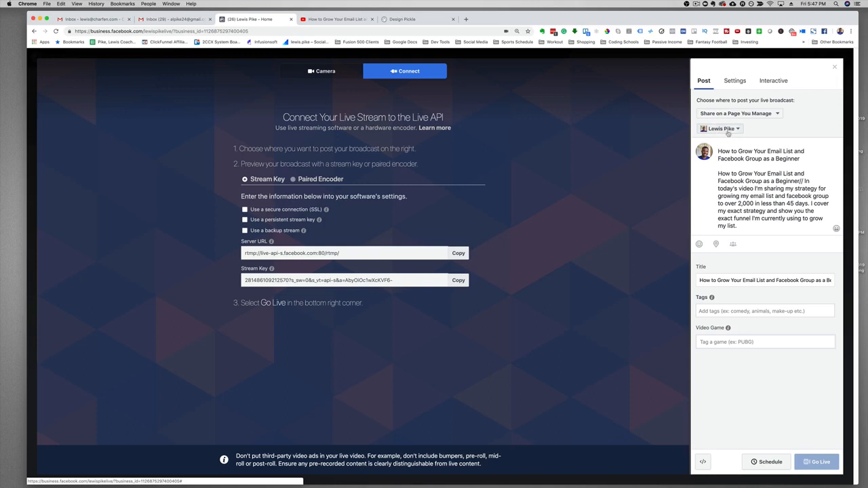
mouse_move(623, 154)
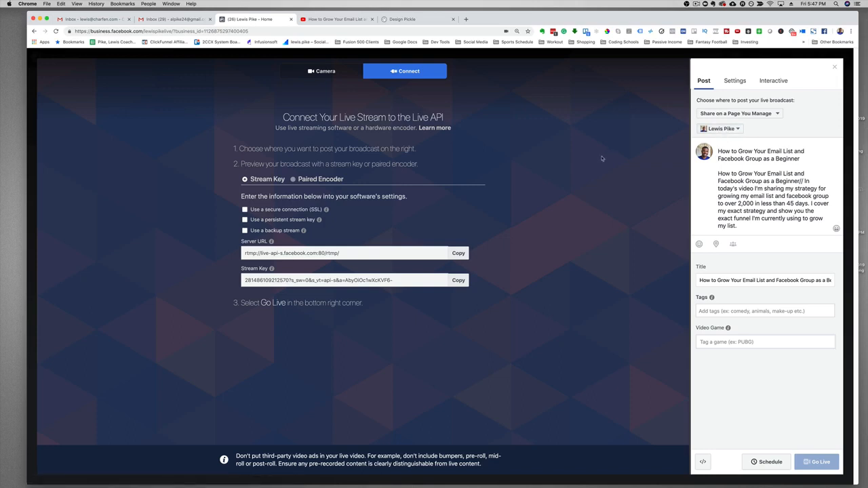
mouse_move(506, 174)
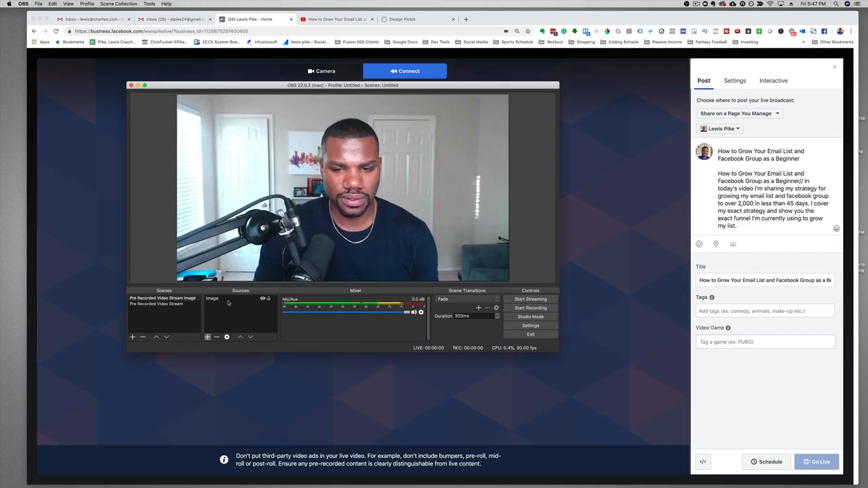
mouse_move(179, 311)
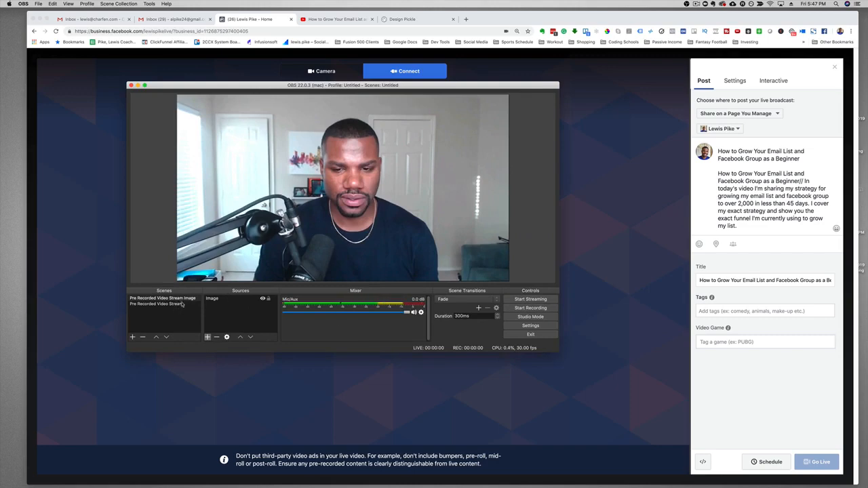
Step: Add a new empty scene named 'Test Image' to the OBS scene list
click(163, 298)
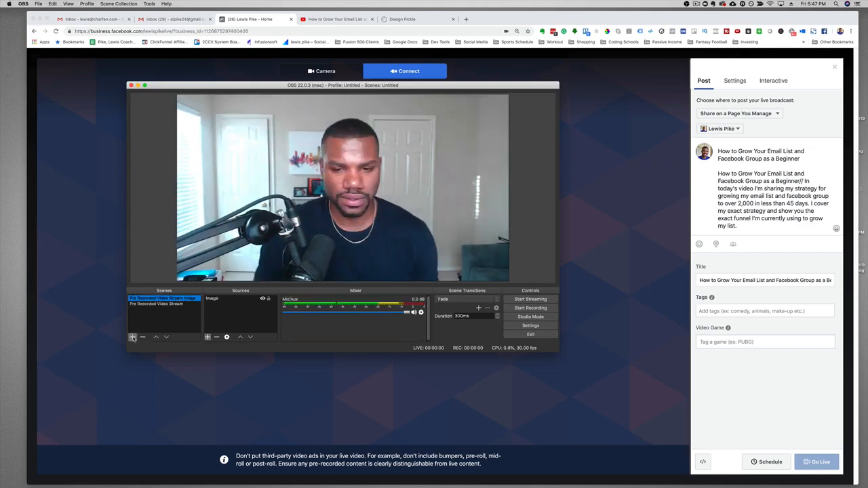
click(132, 337)
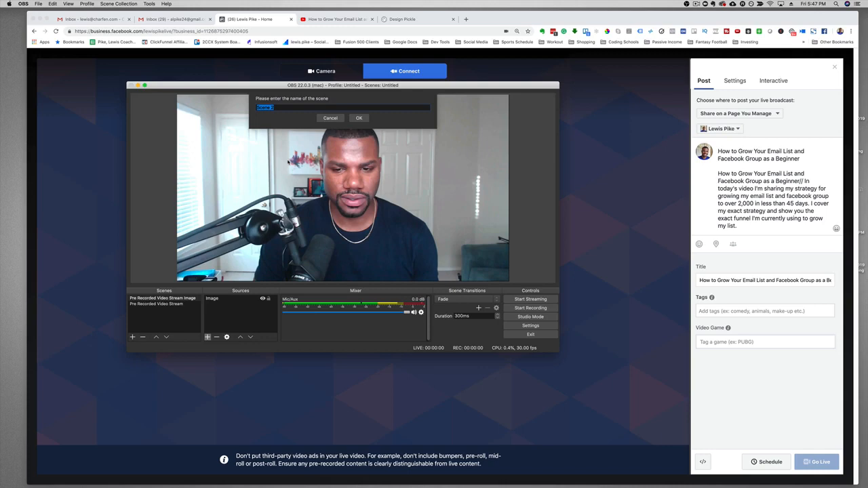
text(Test l)
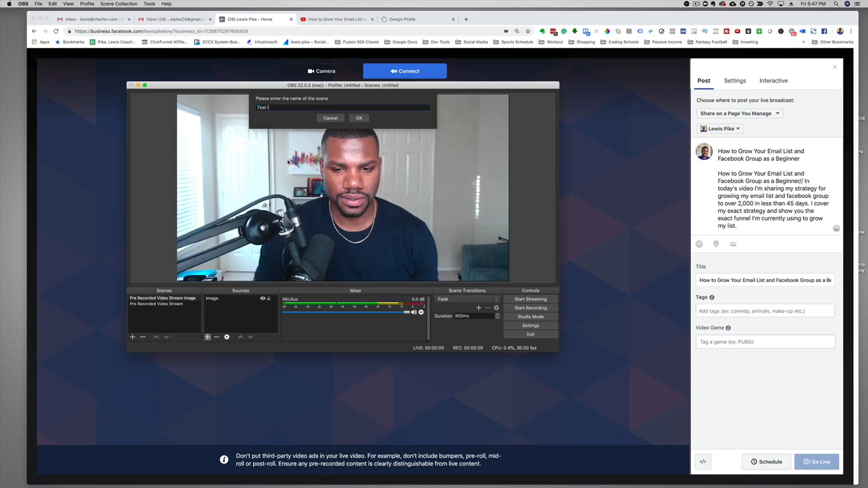
text(mage)
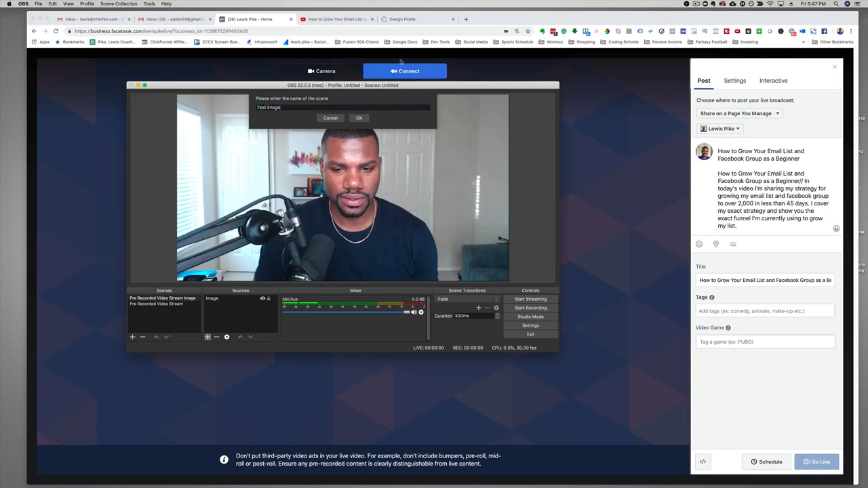
click(359, 117)
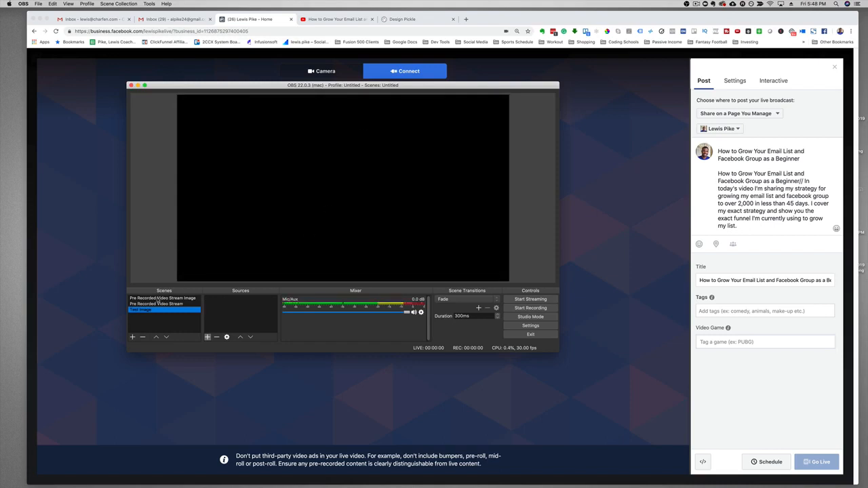
mouse_move(197, 333)
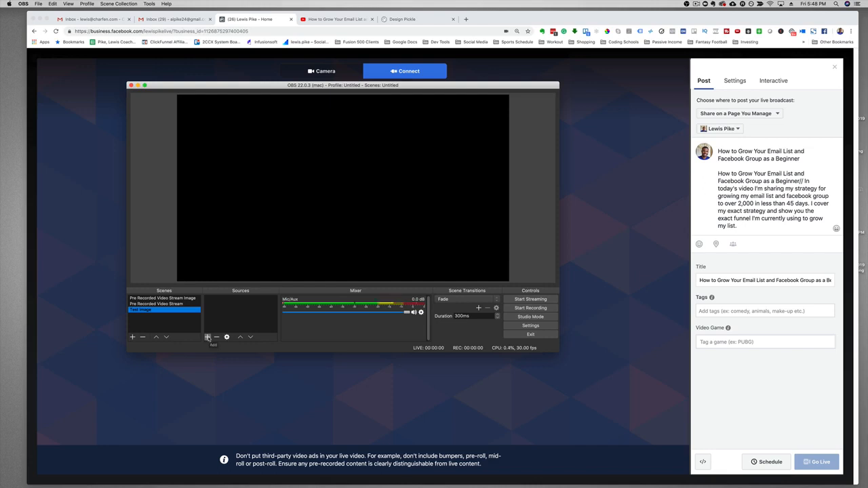
Step: Give the Test Image scene an Image source loading the webcam screenshot PNG
click(208, 337)
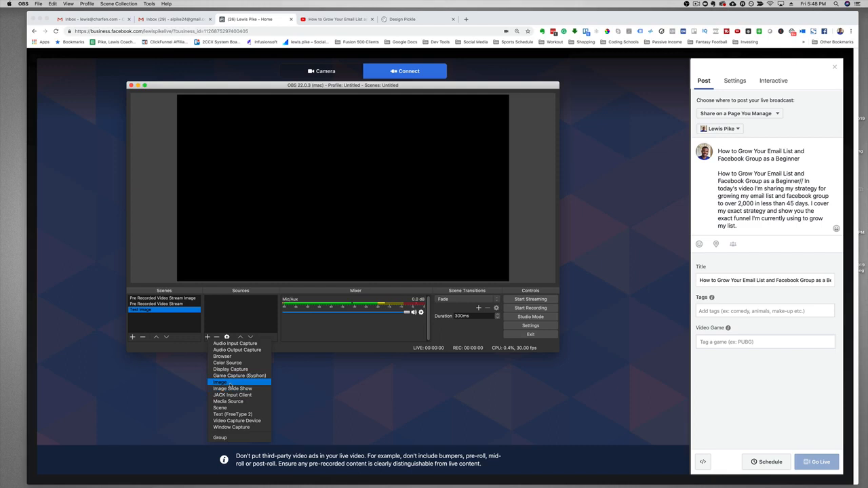
click(220, 382)
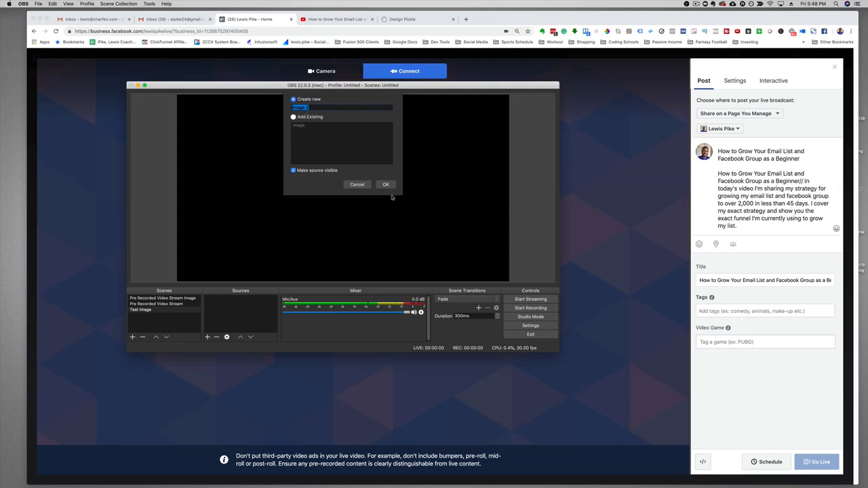
click(386, 185)
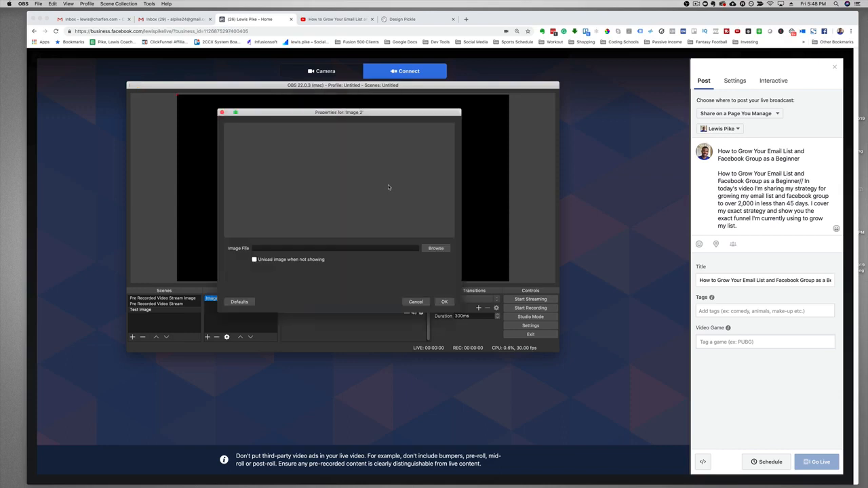
click(436, 248)
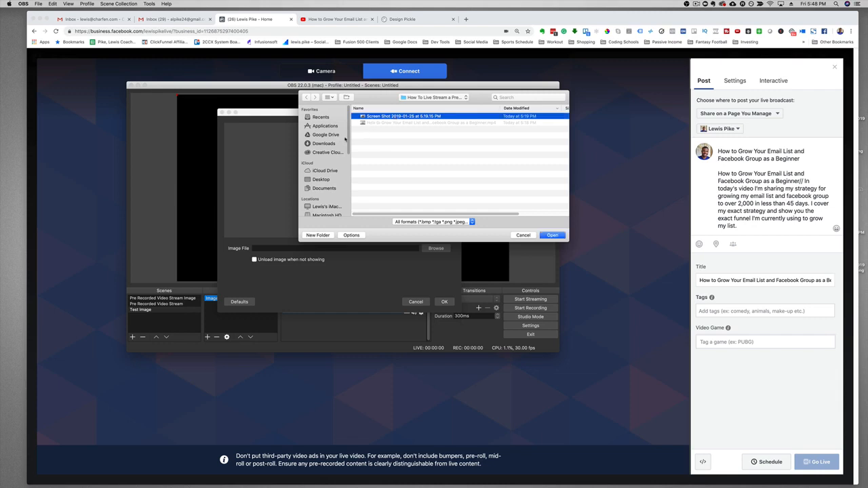
click(552, 235)
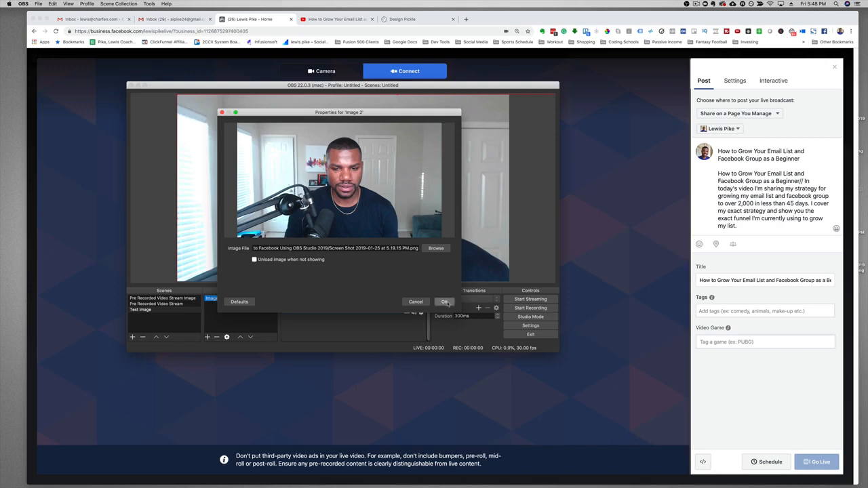
click(444, 301)
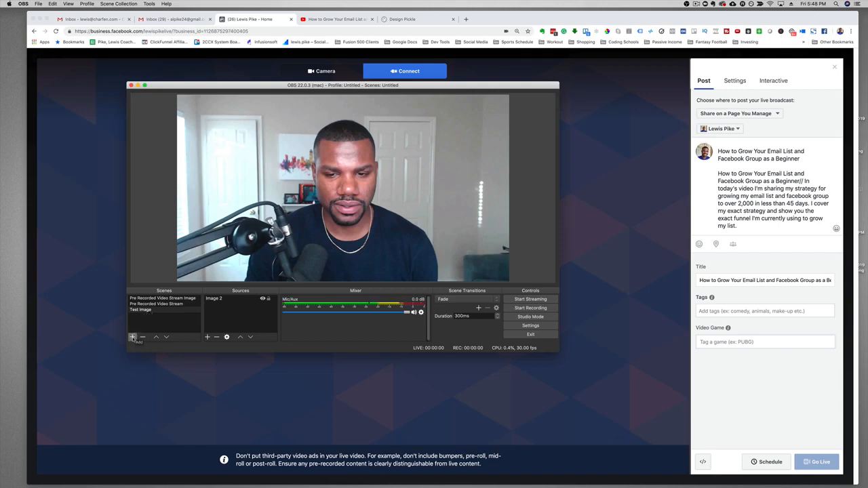
Step: Add a new empty scene named 'Test Video' to the OBS scene list
click(132, 337)
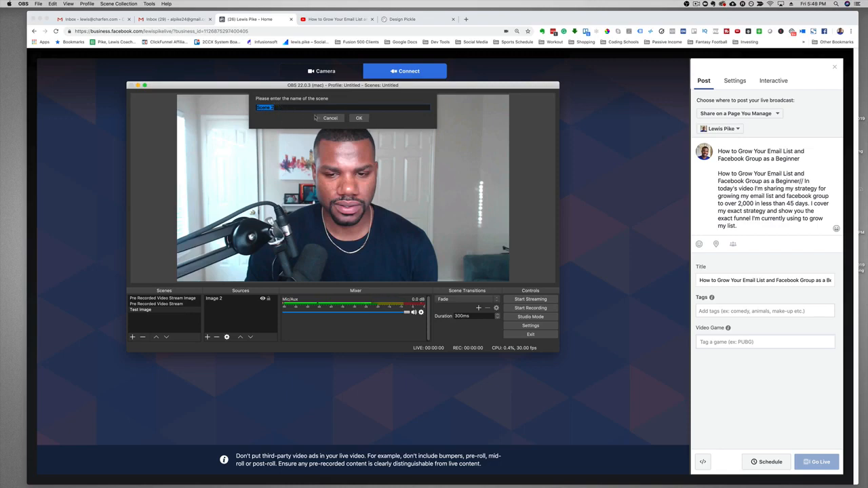
text(Test V)
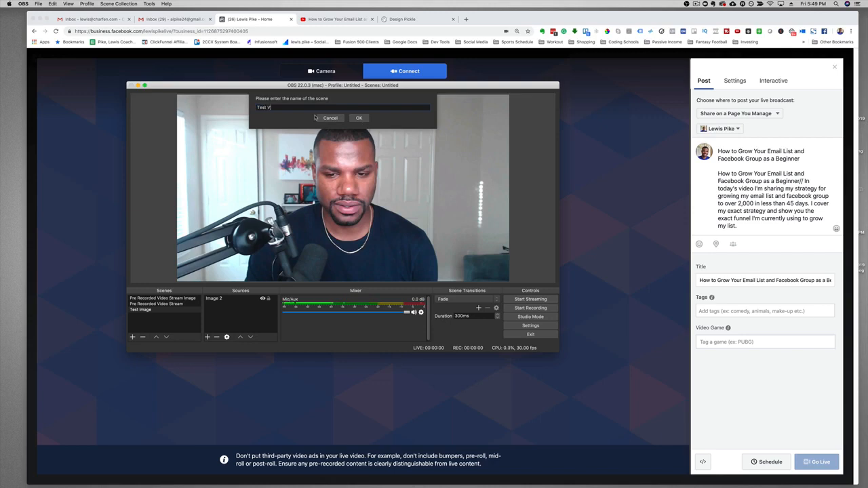
text(ideo)
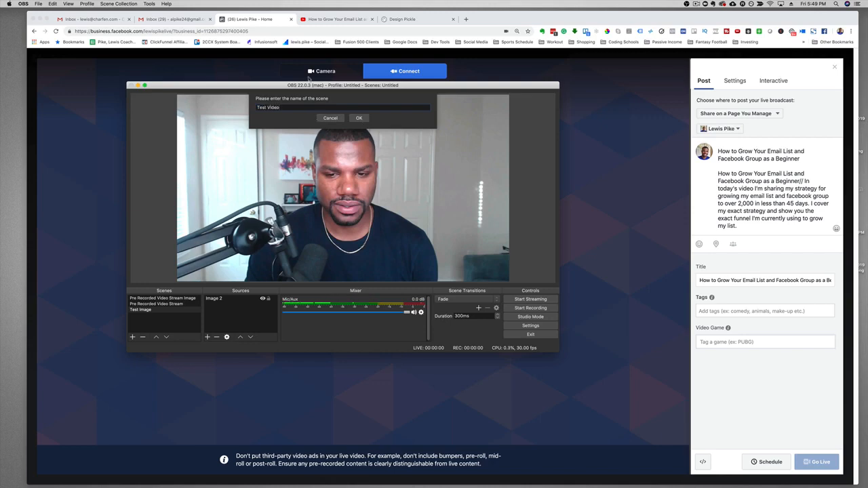
click(359, 117)
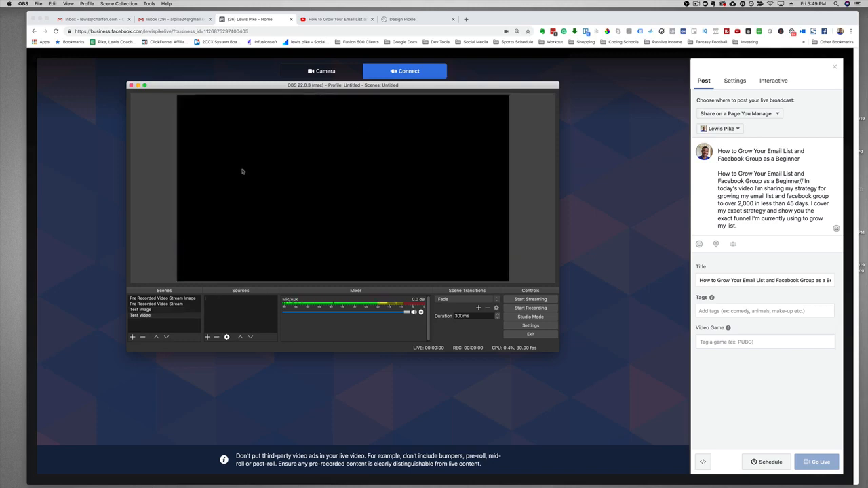
mouse_move(246, 220)
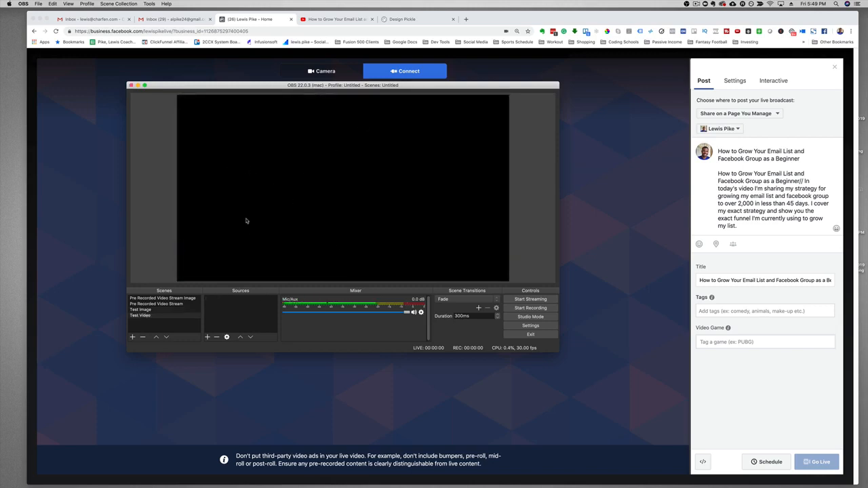
click(207, 336)
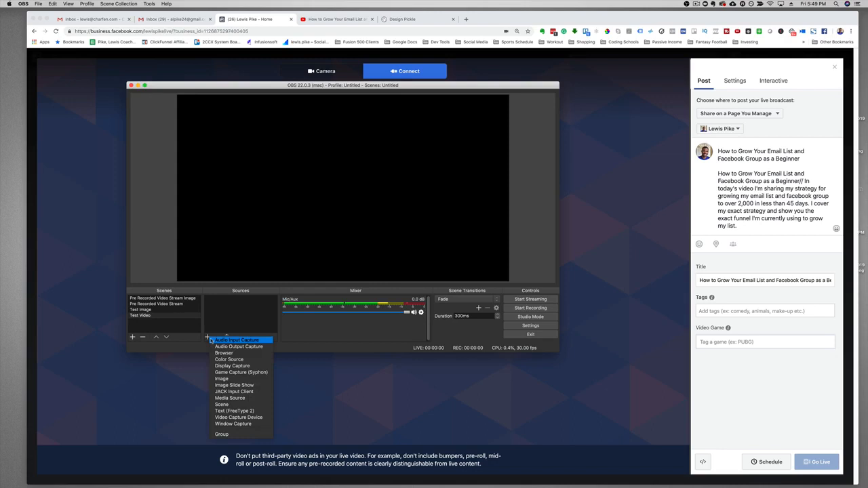
mouse_move(241, 360)
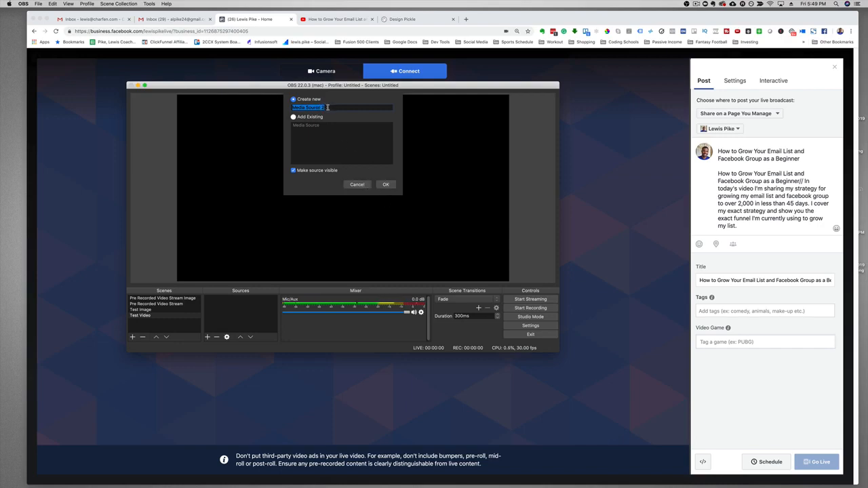
Step: Add a Media Source to Test Video that plays the email-list .mp4 video
click(385, 184)
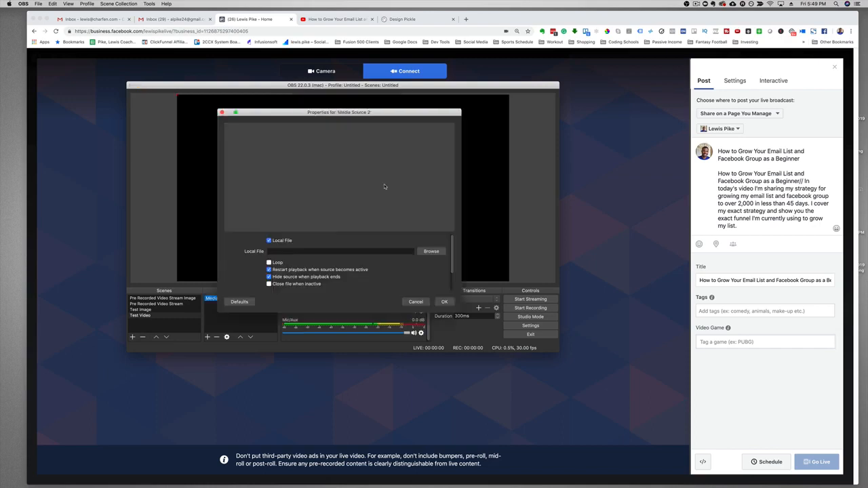
click(431, 251)
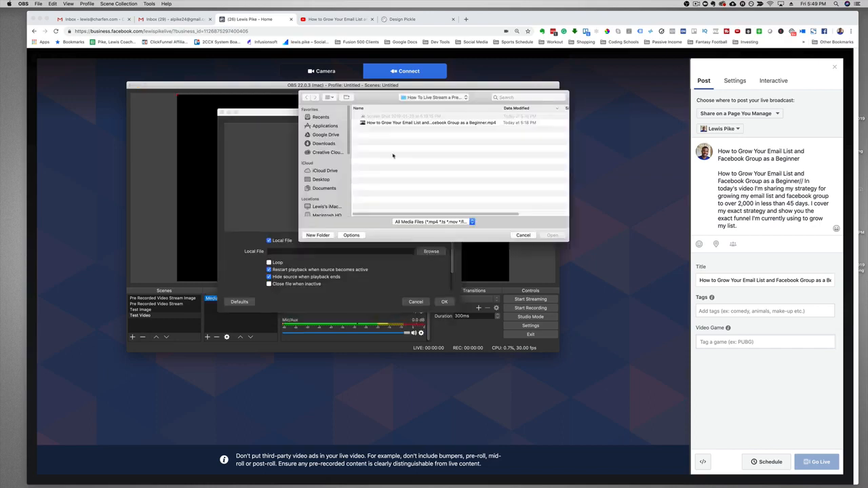
click(431, 122)
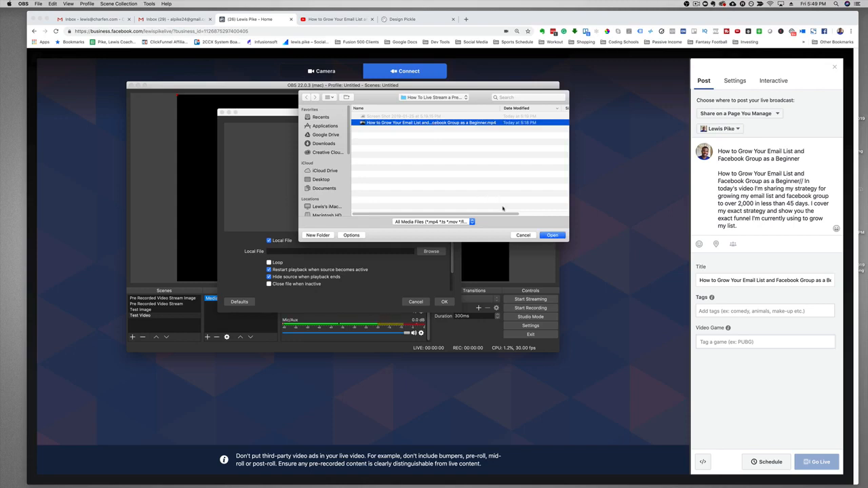
click(552, 235)
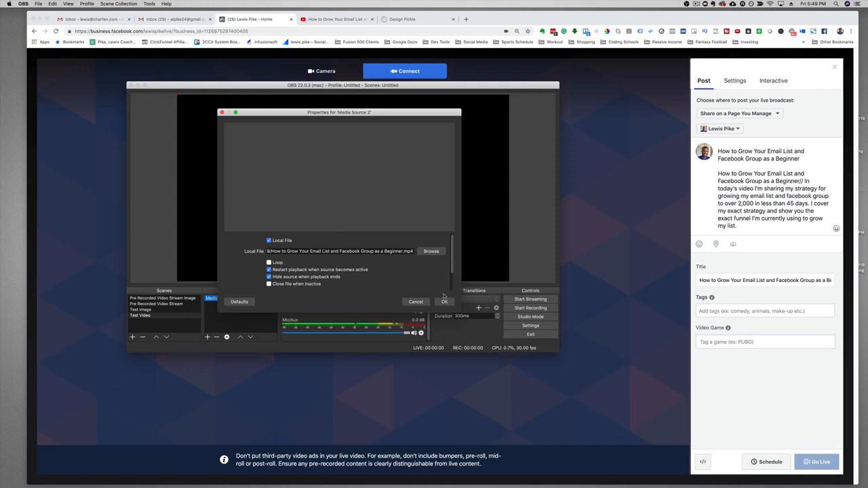
click(444, 301)
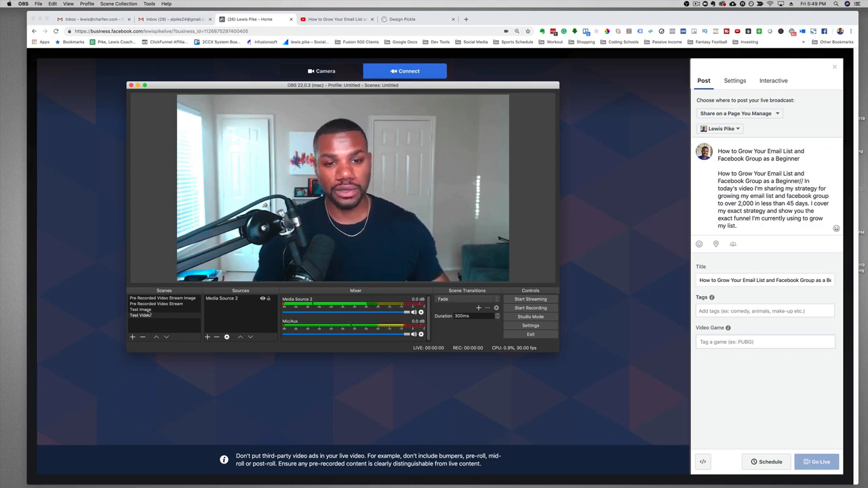
click(140, 310)
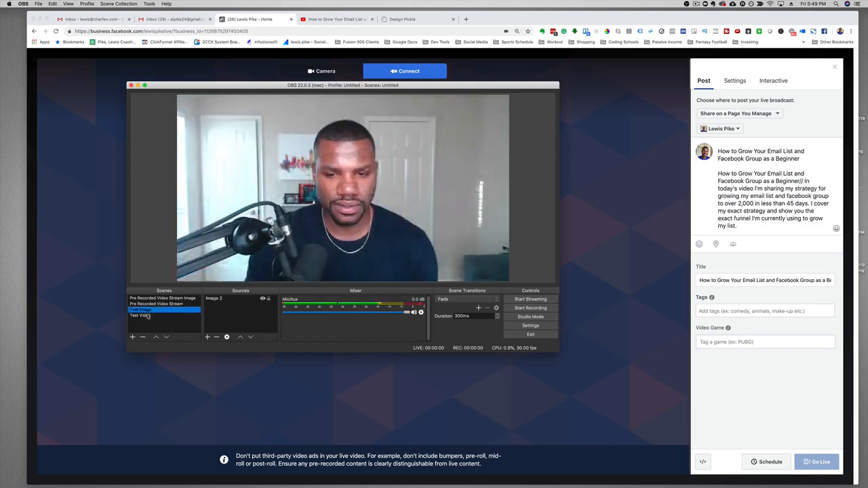
Step: Preview the Test Video, Test Image and Pre Recorded scenes, then open OBS Settings
click(141, 316)
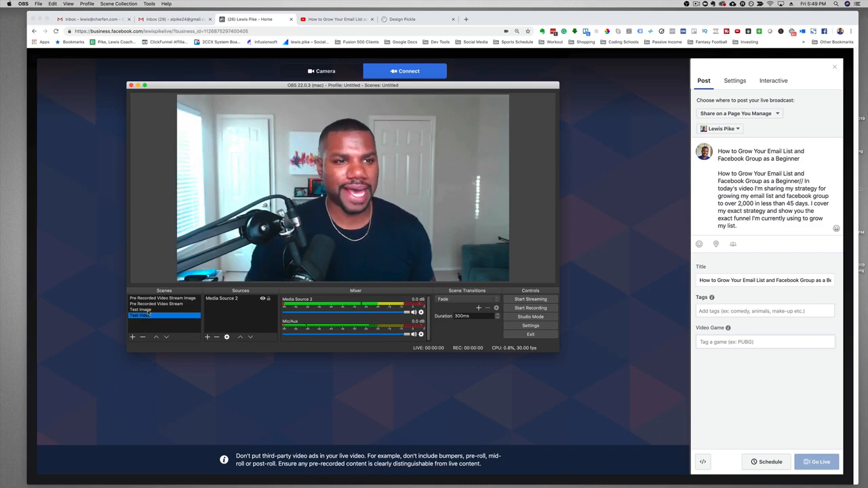
click(163, 311)
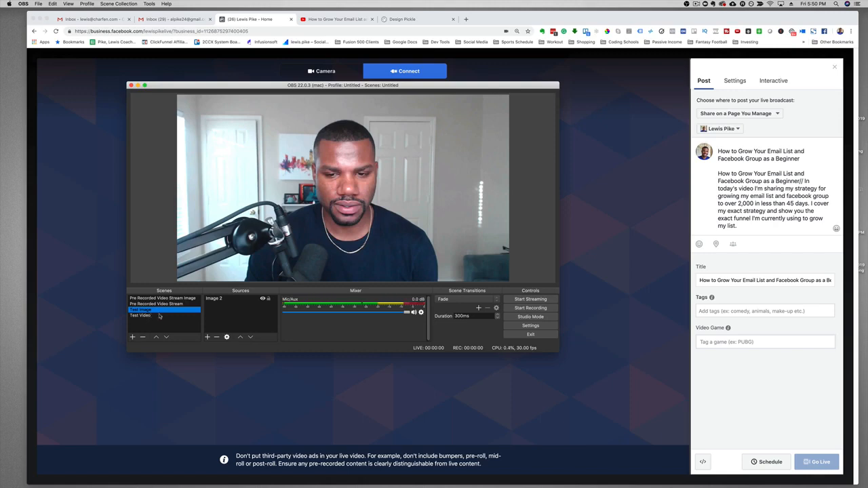
click(163, 298)
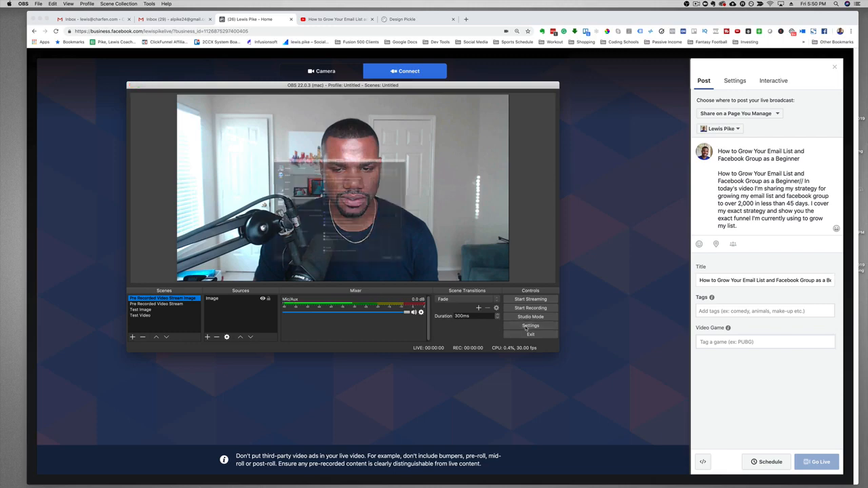
click(531, 326)
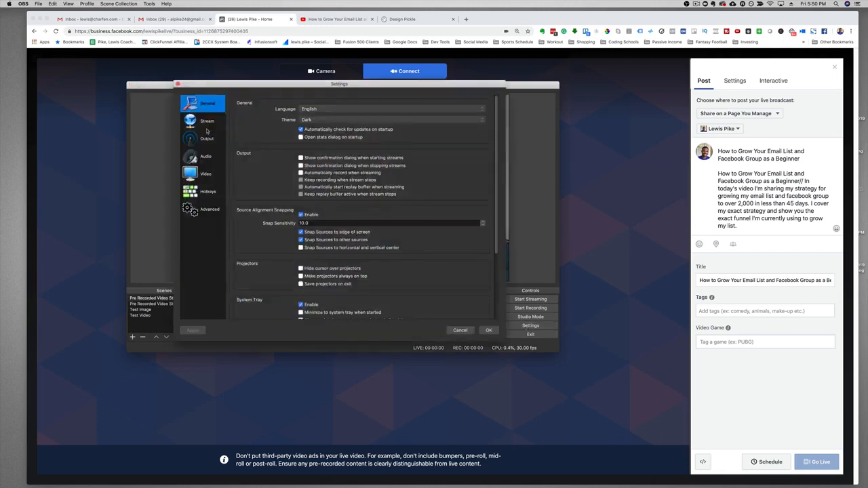
Step: Set Facebook Live as the stream service with the pasted stream key, and save
click(208, 121)
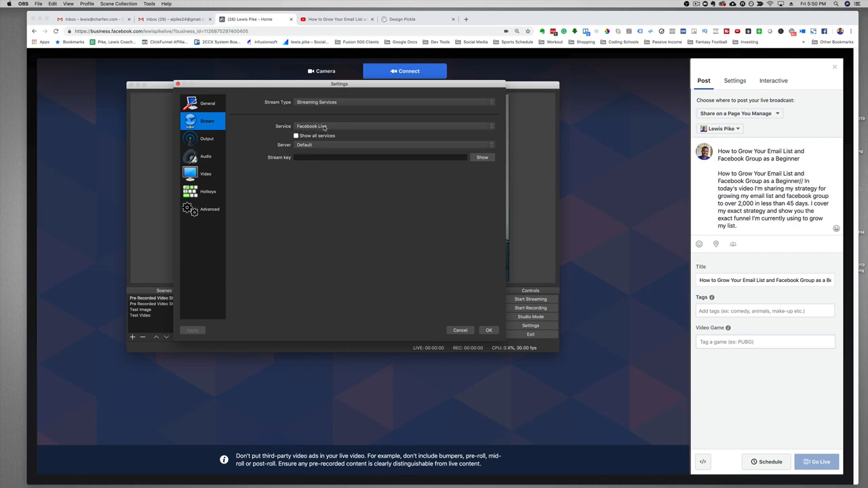
mouse_move(542, 141)
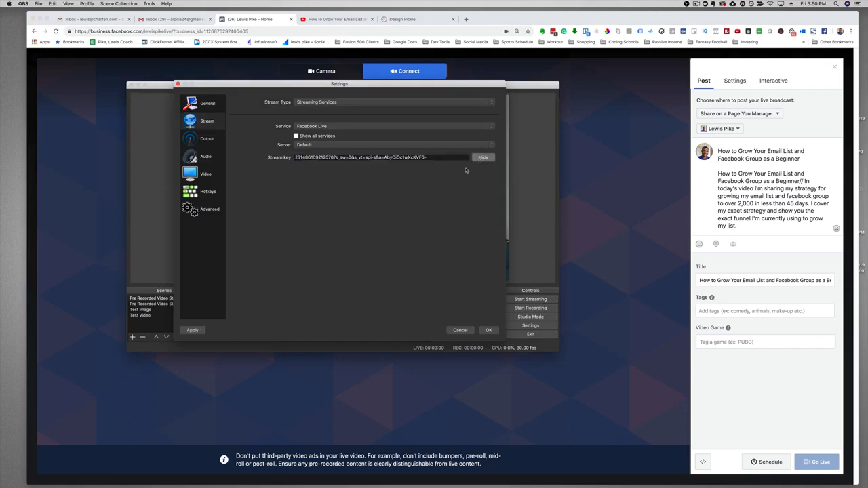
click(489, 330)
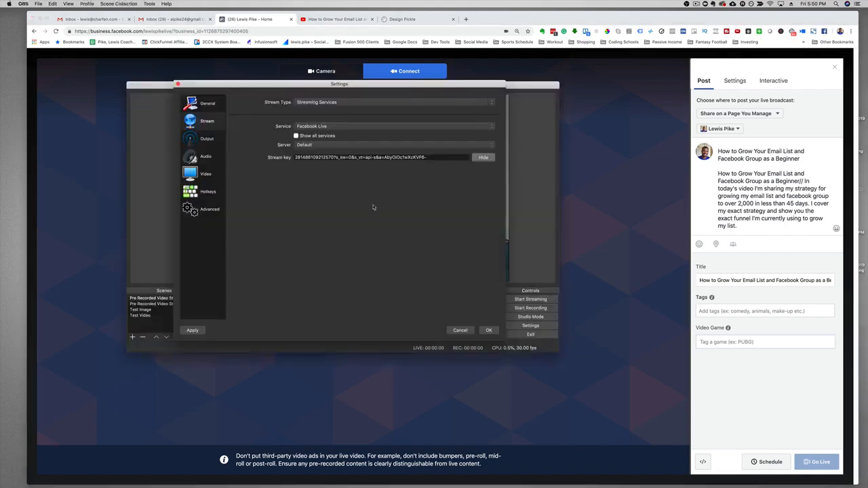
click(489, 330)
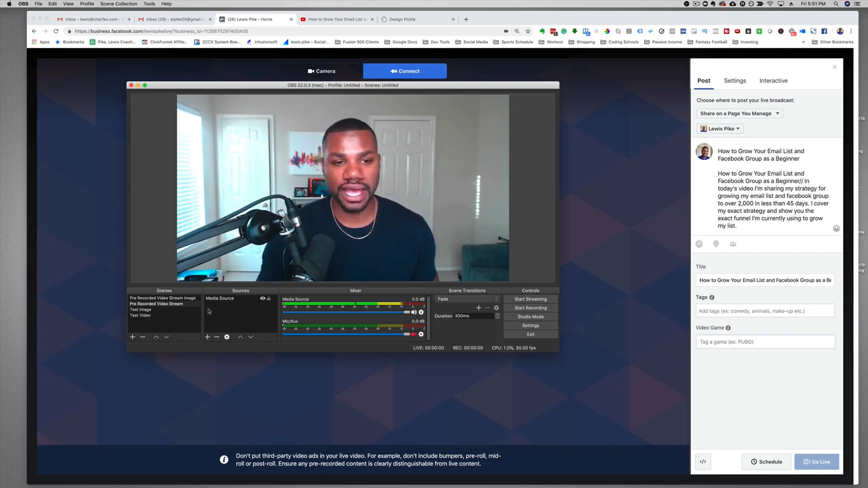
Step: Switch to the Pre Recorded Video Stream Image scene
click(163, 299)
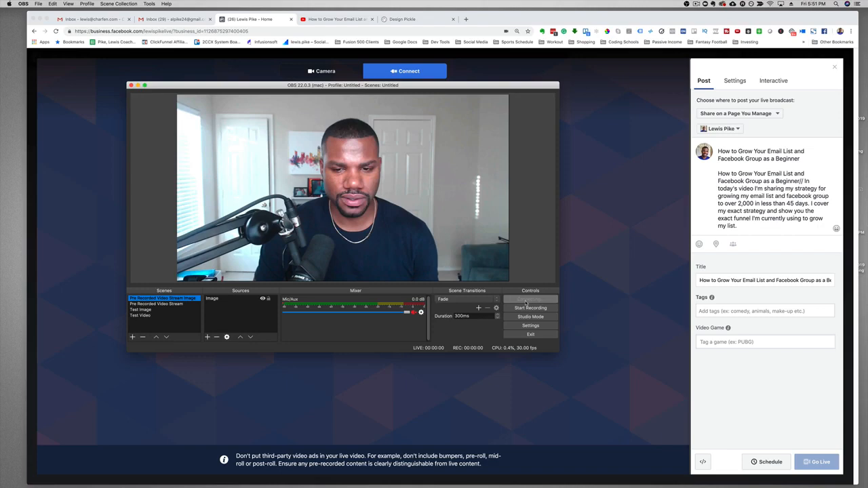
click(530, 299)
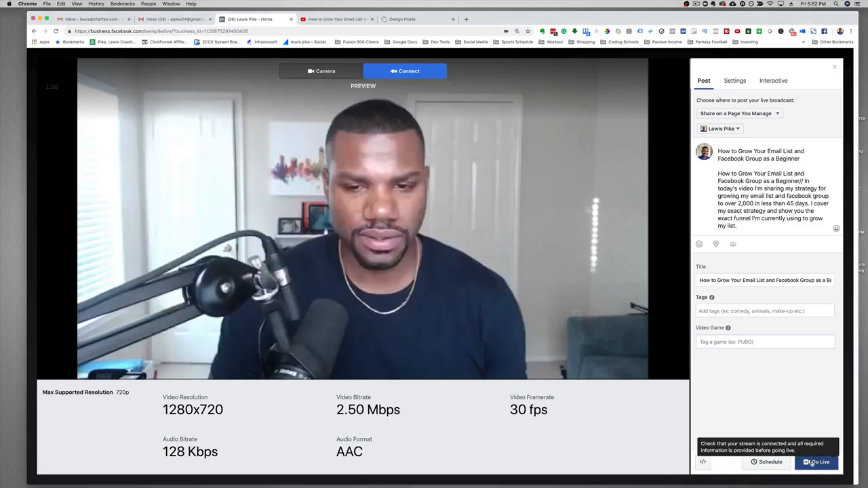
Step: Start the live Facebook broadcast with the email-list title and description
click(817, 462)
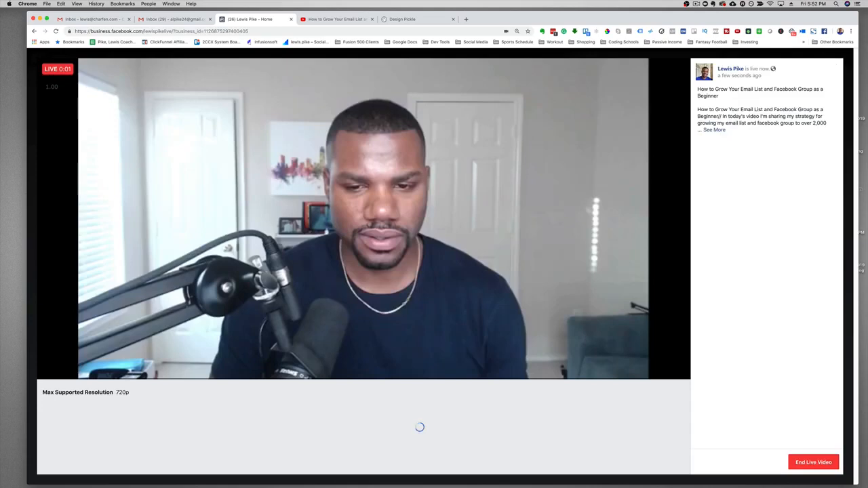